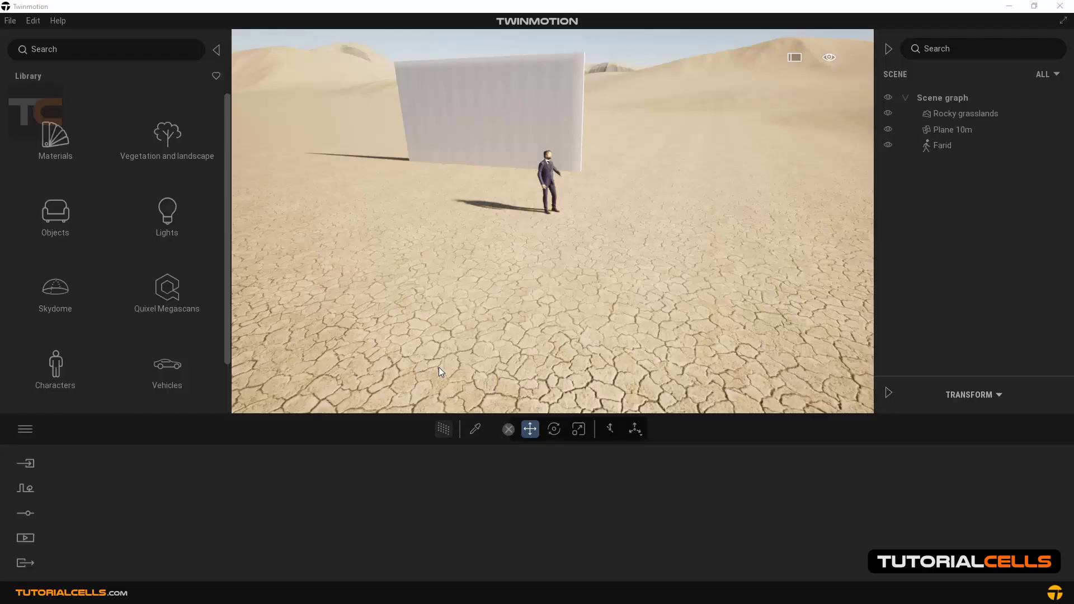
{"action": "mouse_move", "coordinate": [236, 183]}
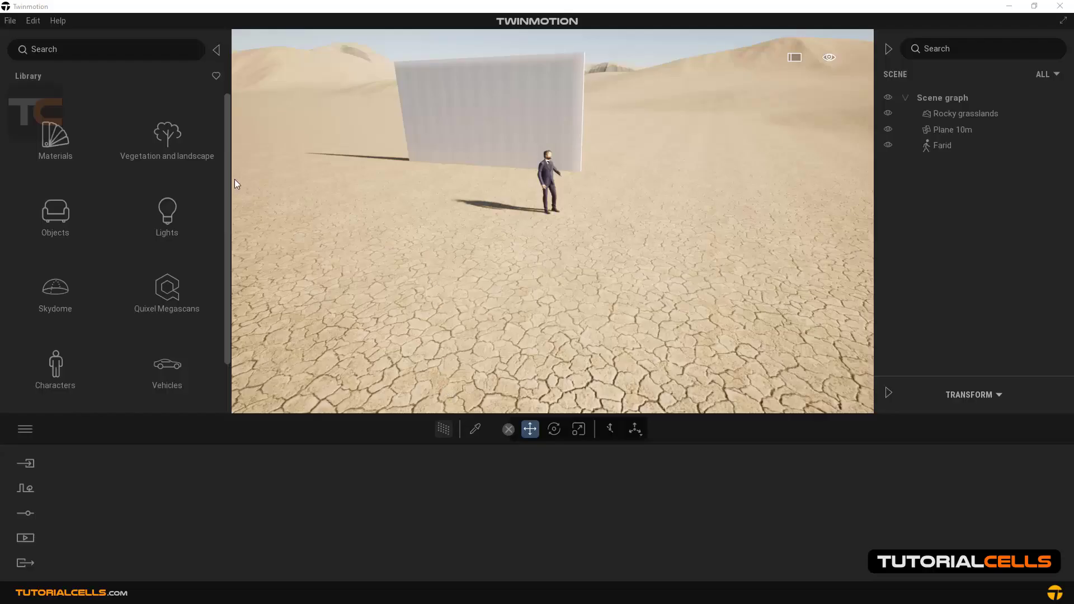
{"action": "mouse_move", "coordinate": [171, 144]}
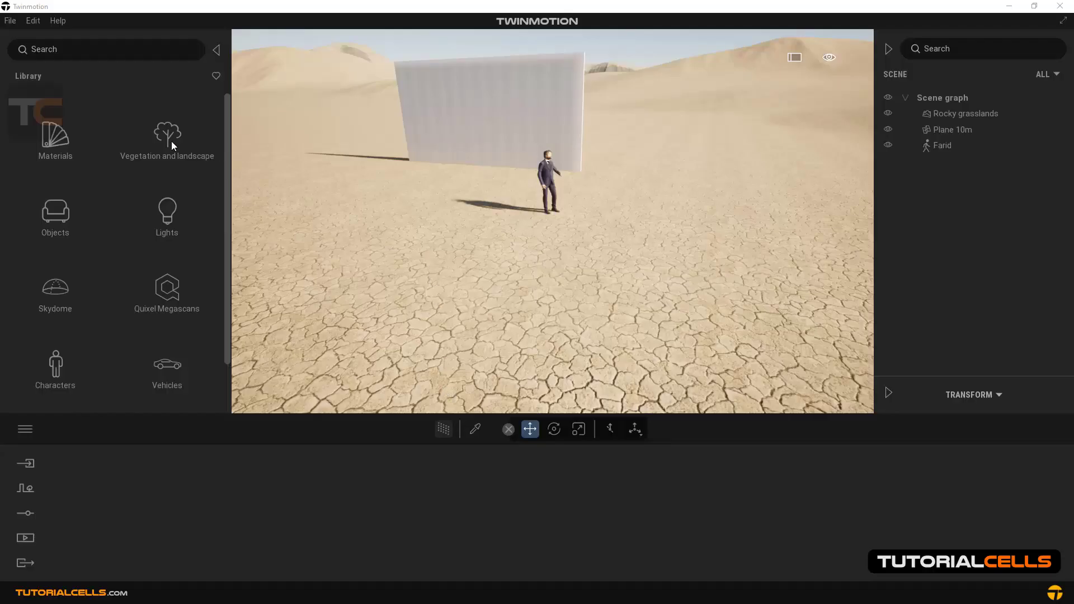
Show the Vegetation and landscape section of the Library panel.
{"action": "left_click", "coordinate": [167, 136]}
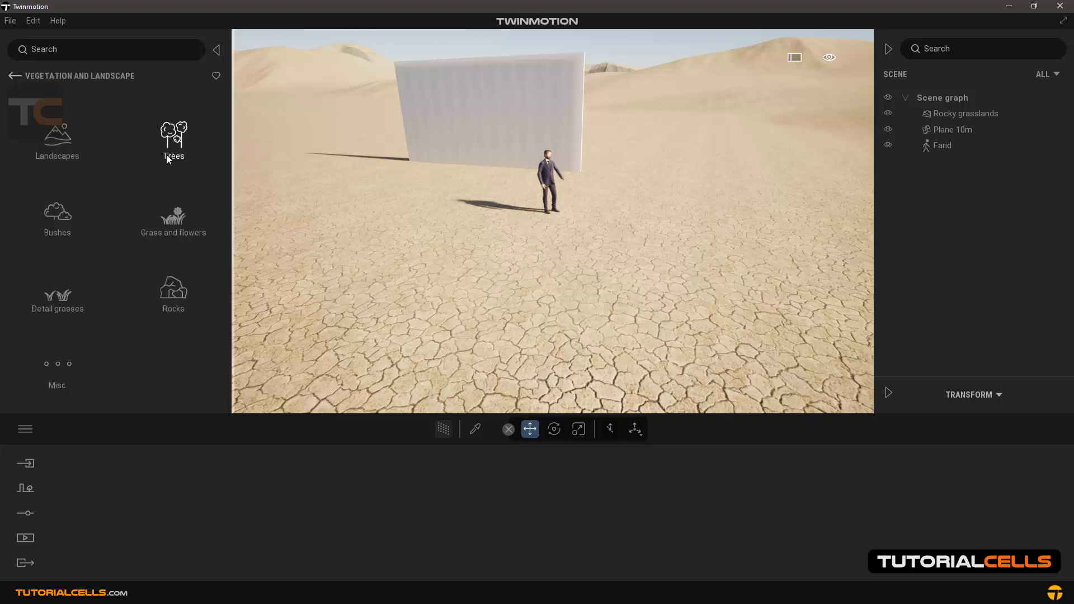
{"action": "mouse_move", "coordinate": [173, 219]}
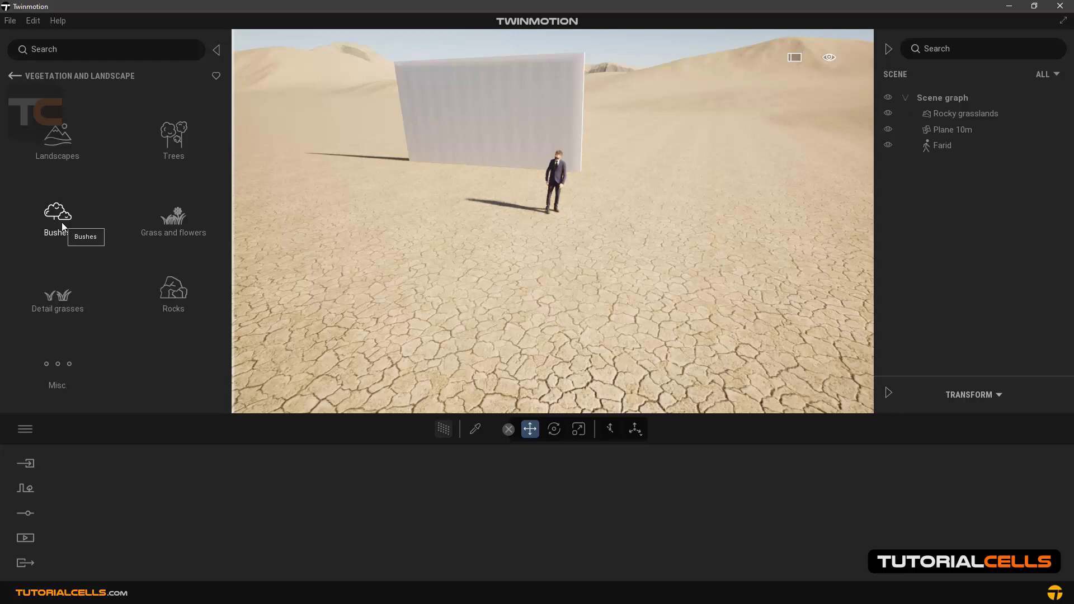
Place bushes from the Bushes collection on the cracked ground, including a nasturtium.
{"action": "left_click", "coordinate": [57, 215]}
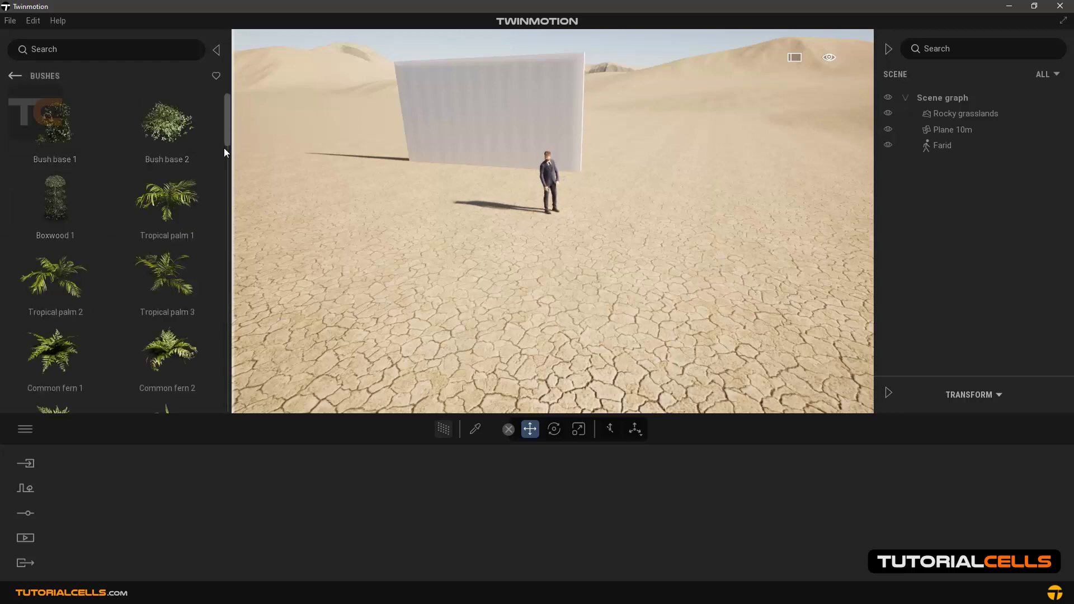
{"action": "scroll", "scroll_direction": "down", "scroll_amount": 3}
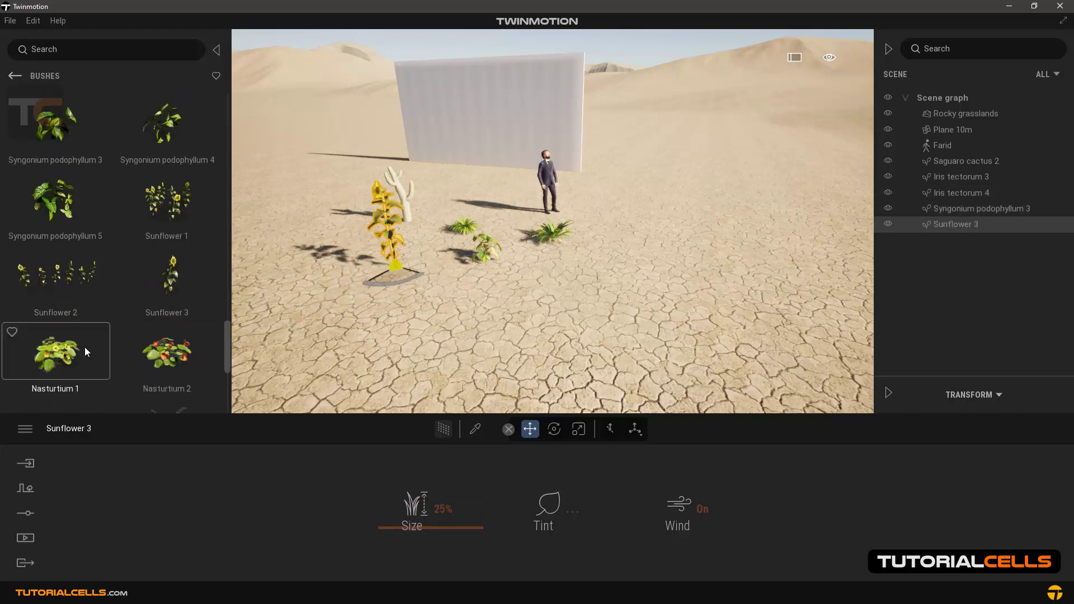
{"action": "left_click", "coordinate": [167, 355]}
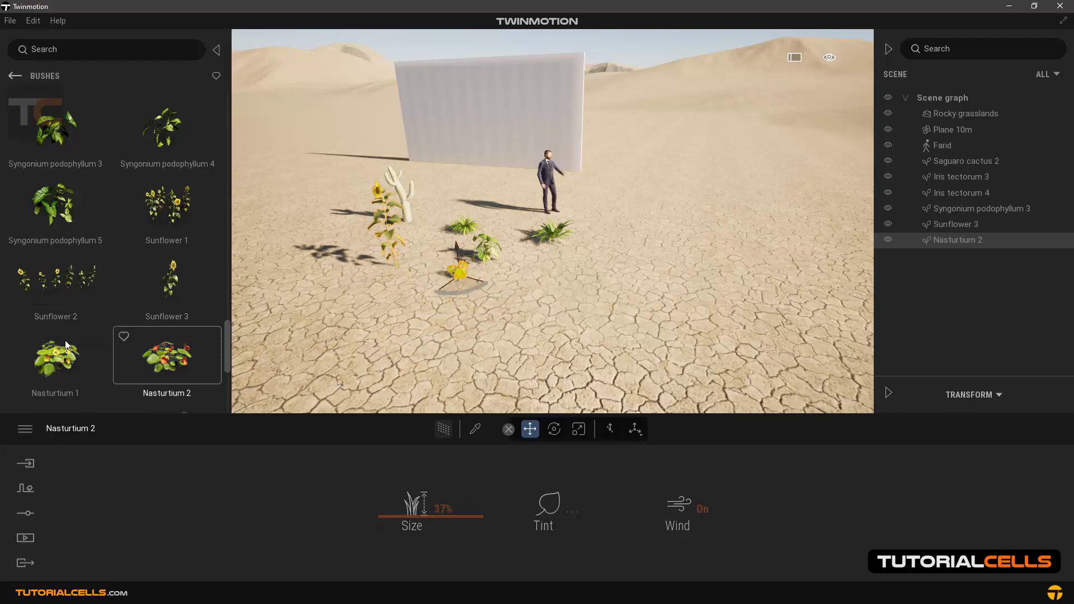
{"action": "scroll", "scroll_direction": "down", "scroll_amount": 3}
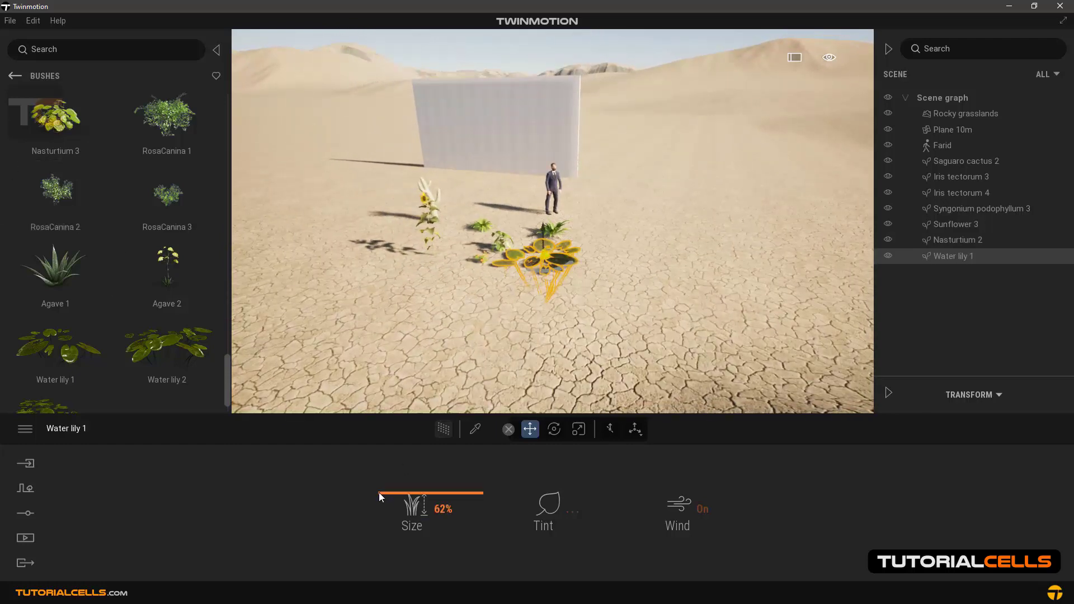
Scale the water lily to 100%, tint it dark red, and leave wind sway enabled.
{"action": "left_click_drag", "start_coordinate": [380, 497], "coordinate": [401, 497]}
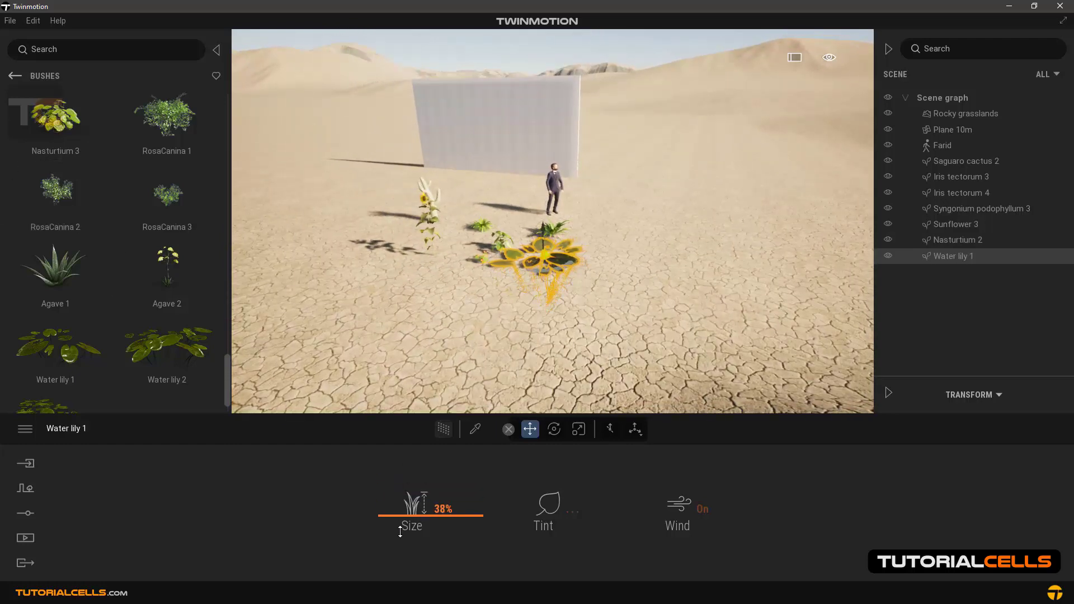
{"action": "left_click_drag", "start_coordinate": [425, 507], "coordinate": [483, 457]}
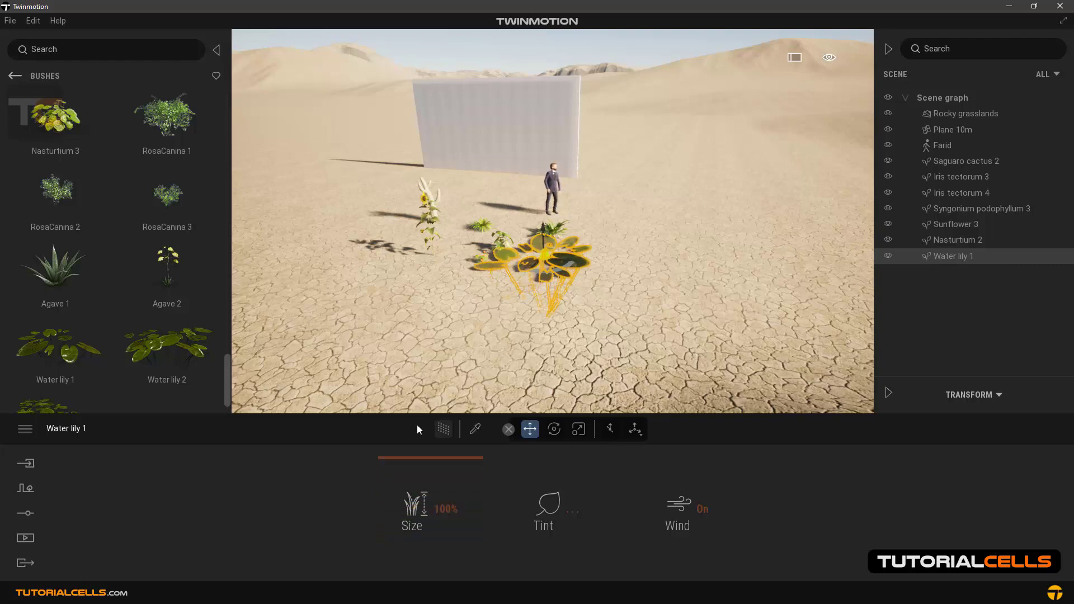
{"action": "left_click", "coordinate": [543, 507]}
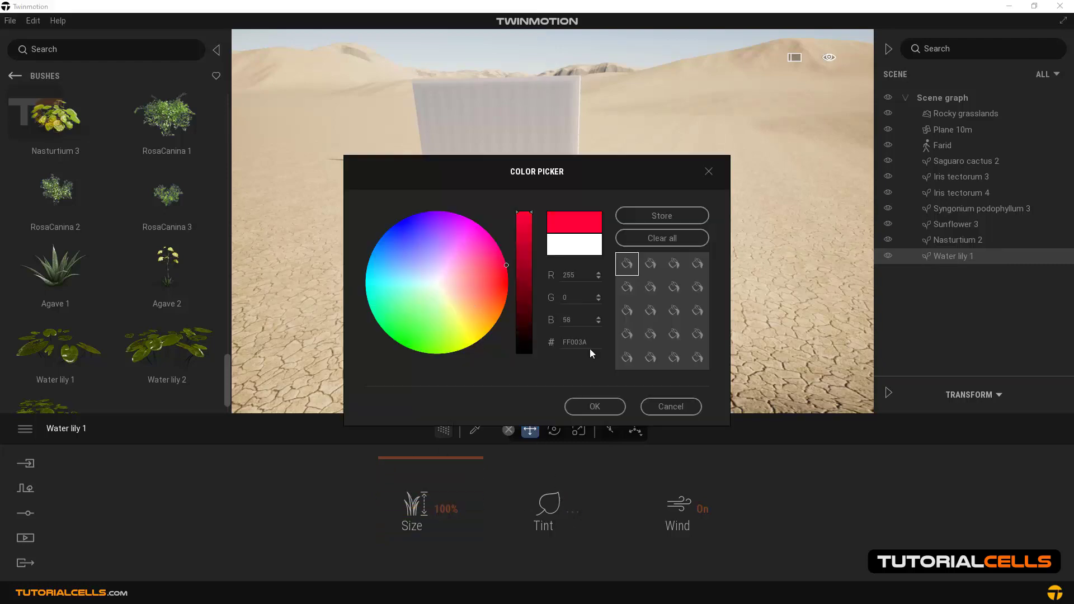
{"action": "left_click", "coordinate": [593, 406]}
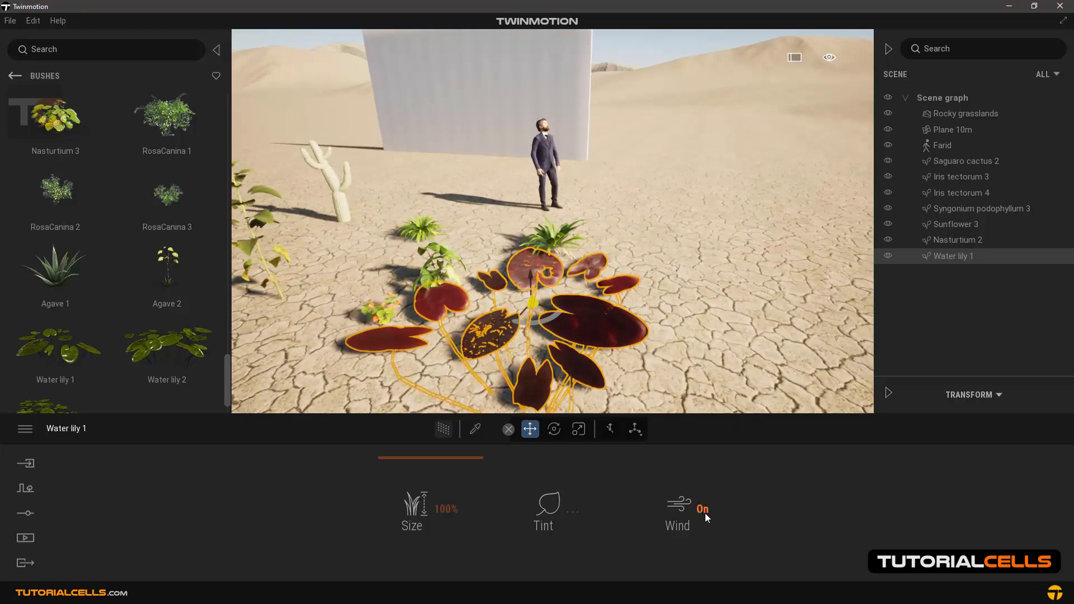
{"action": "left_click", "coordinate": [701, 509]}
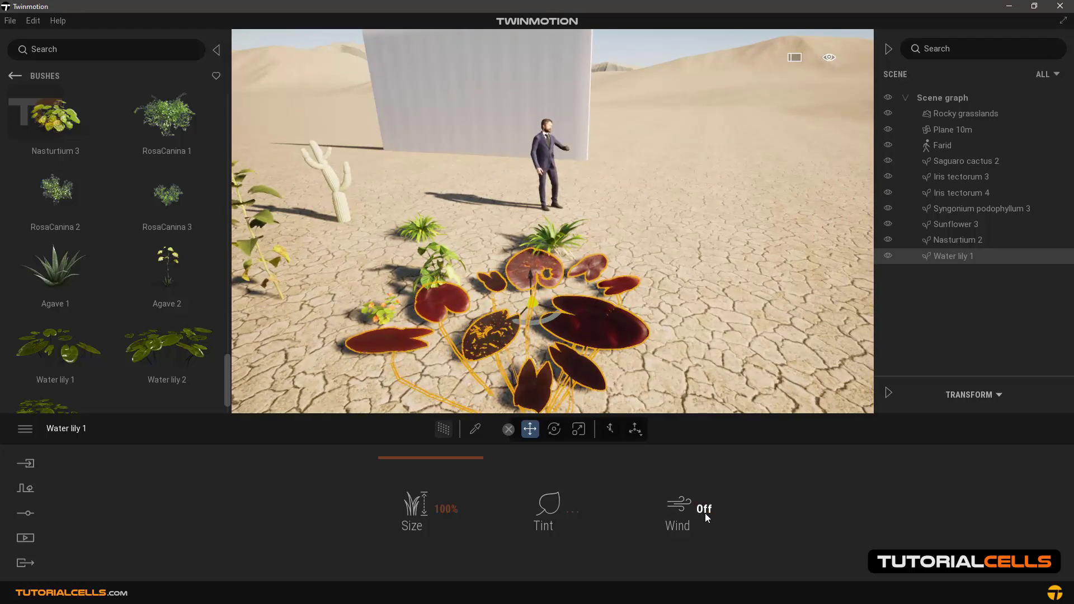
{"action": "left_click", "coordinate": [701, 508]}
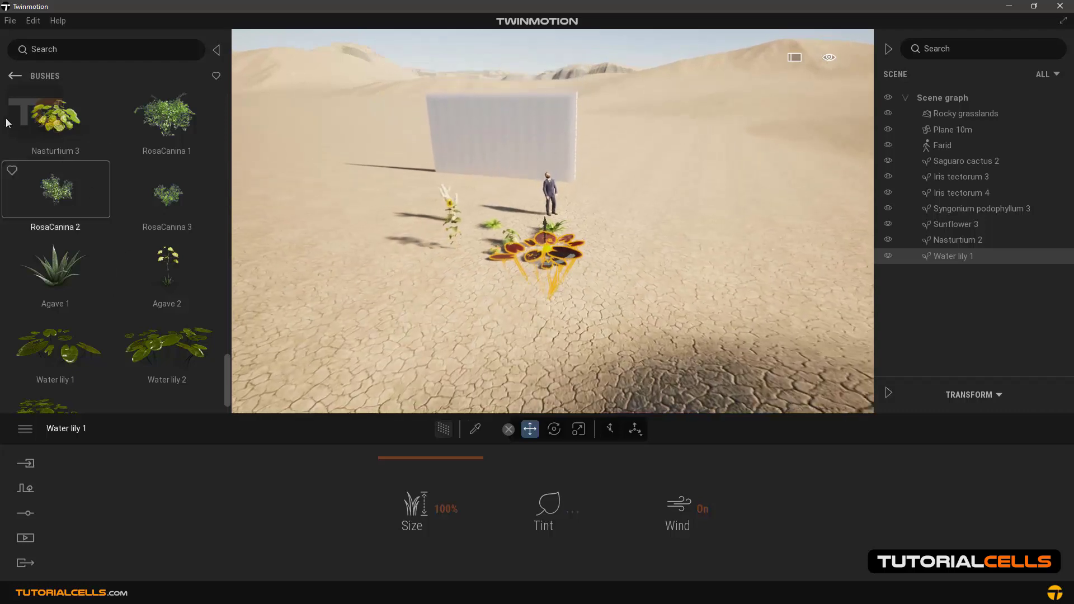
Add long grass, tall grass and buttercups from Grass and flowers near the bushes.
{"action": "left_click", "coordinate": [14, 75]}
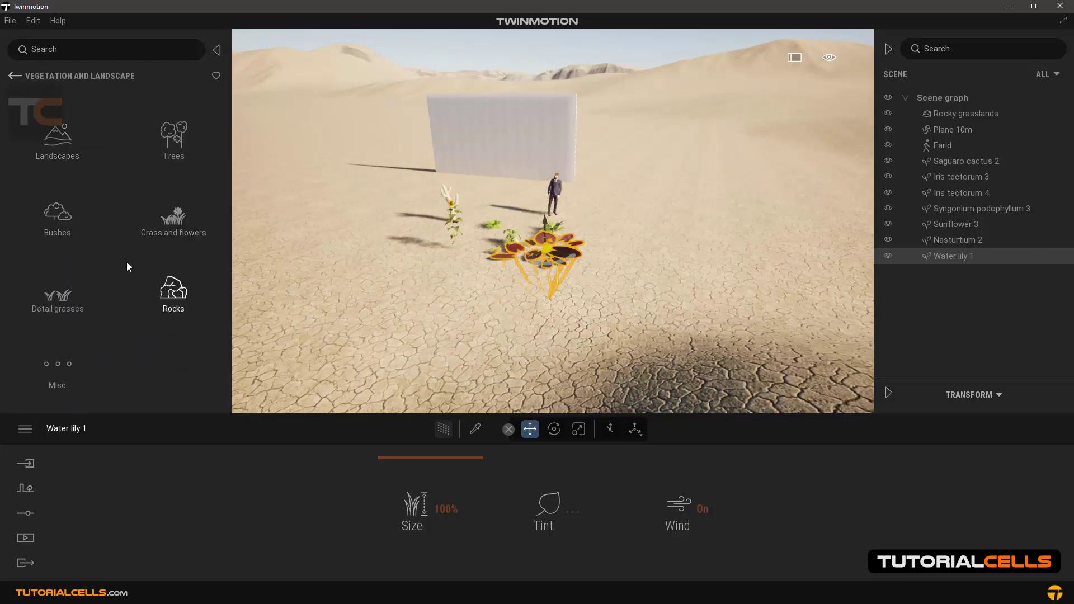
{"action": "mouse_move", "coordinate": [173, 220]}
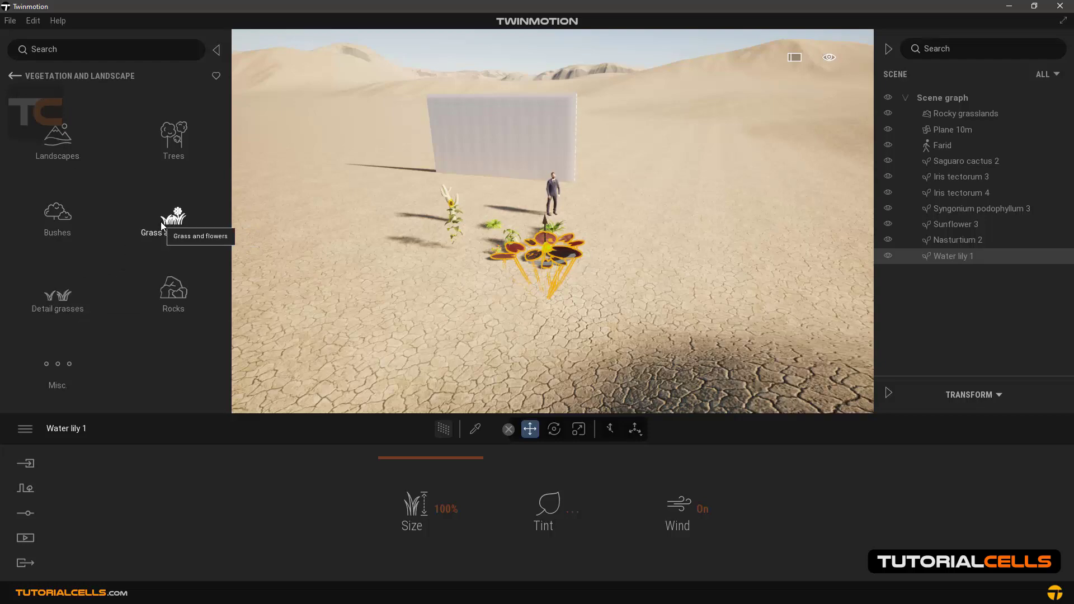
{"action": "left_click", "coordinate": [173, 220]}
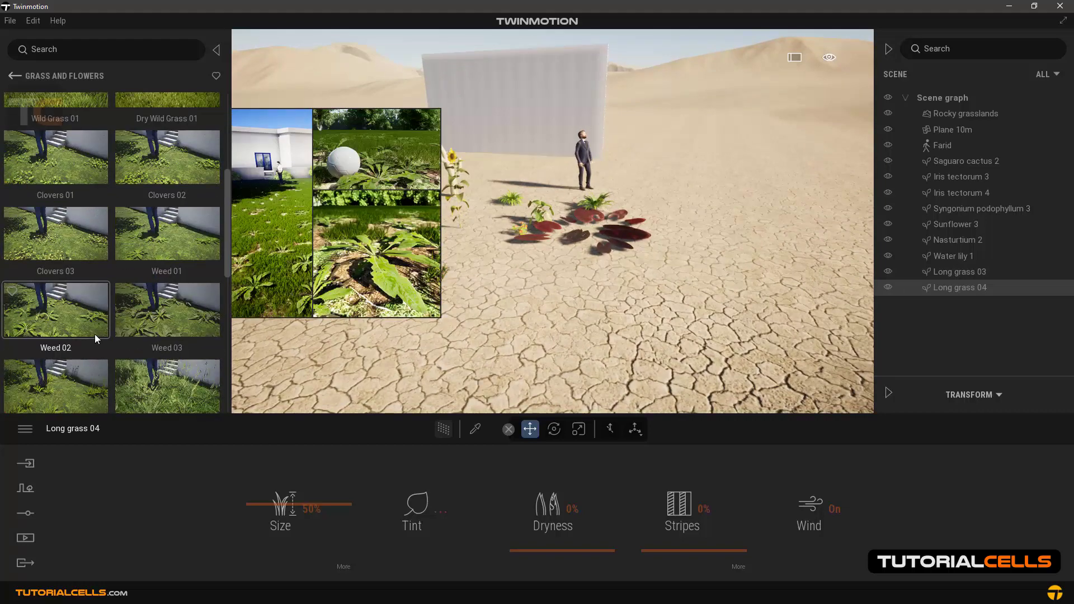
{"action": "scroll", "scroll_direction": "down", "scroll_amount": 3}
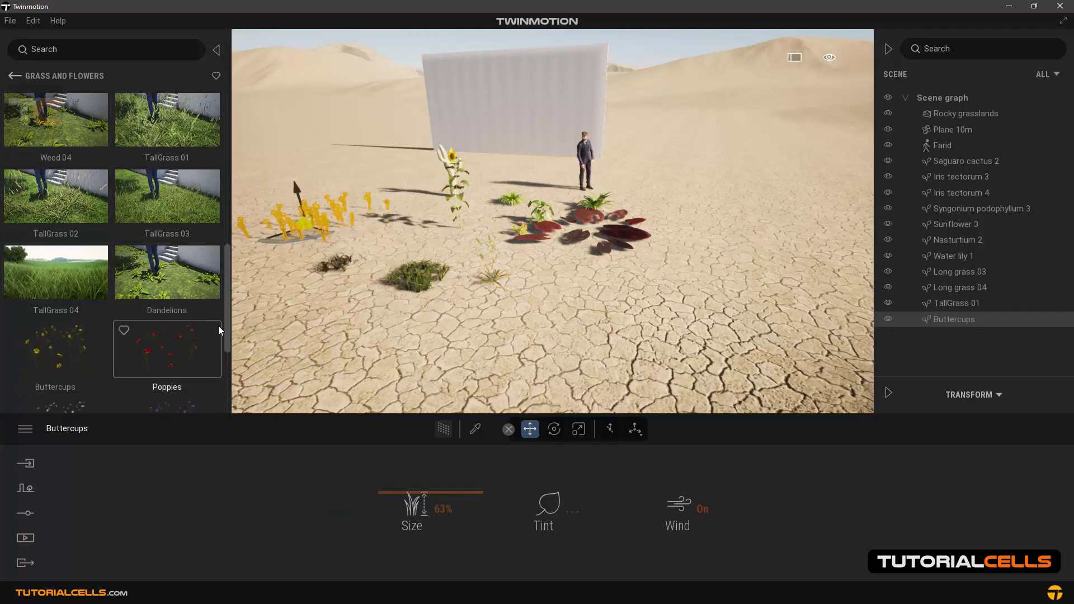
{"action": "scroll", "scroll_direction": "down", "scroll_amount": 3}
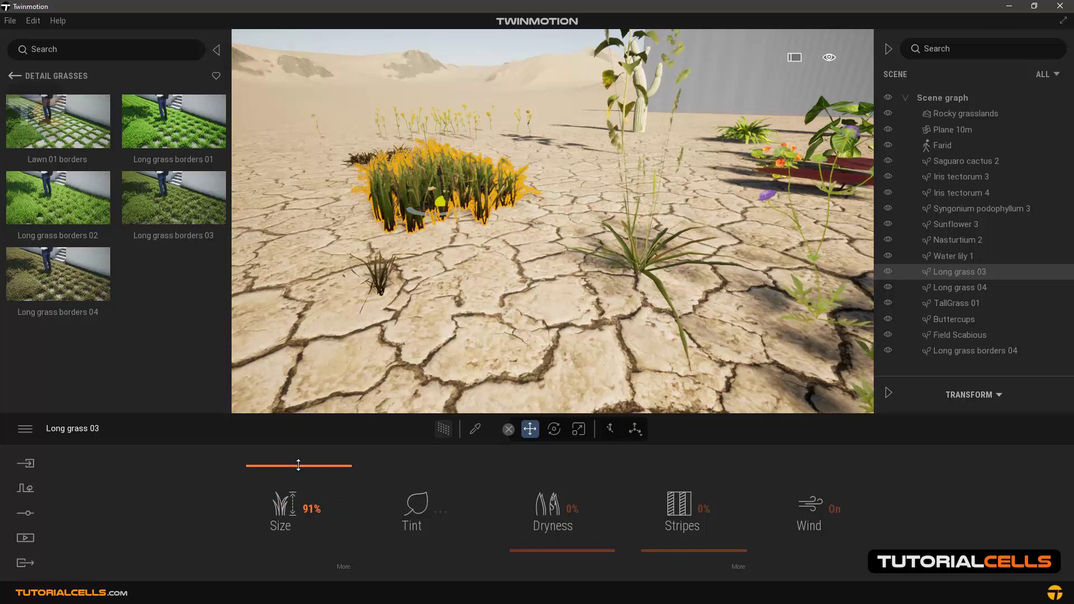
Enlarge the Long grass 03 clump with its Size slider.
{"action": "left_click_drag", "start_coordinate": [297, 465], "coordinate": [332, 465]}
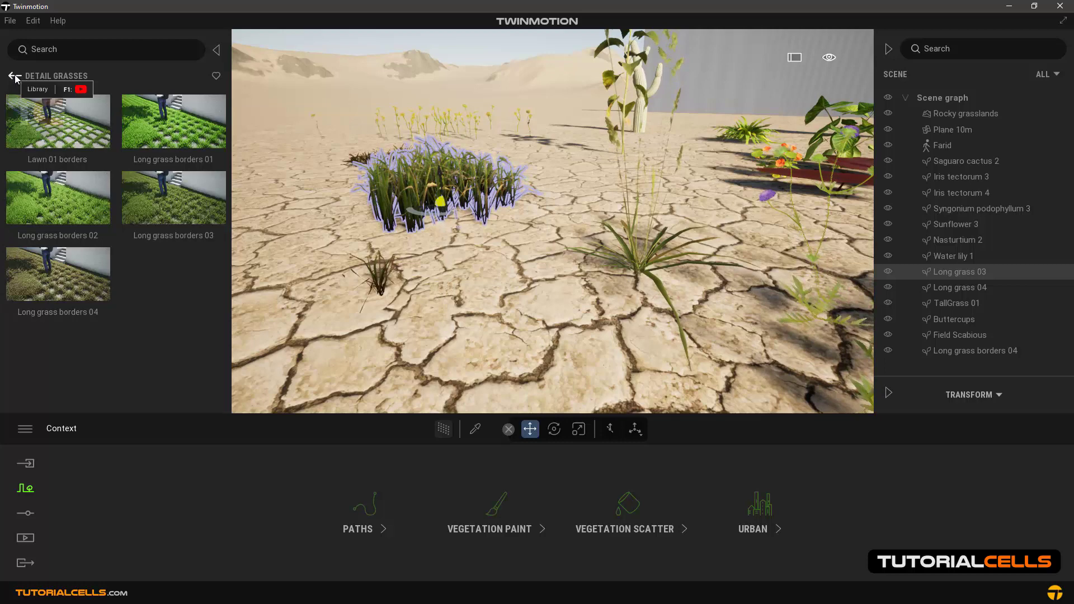
Return to the vegetation categories to reach the Rocks collection.
{"action": "left_click", "coordinate": [14, 75]}
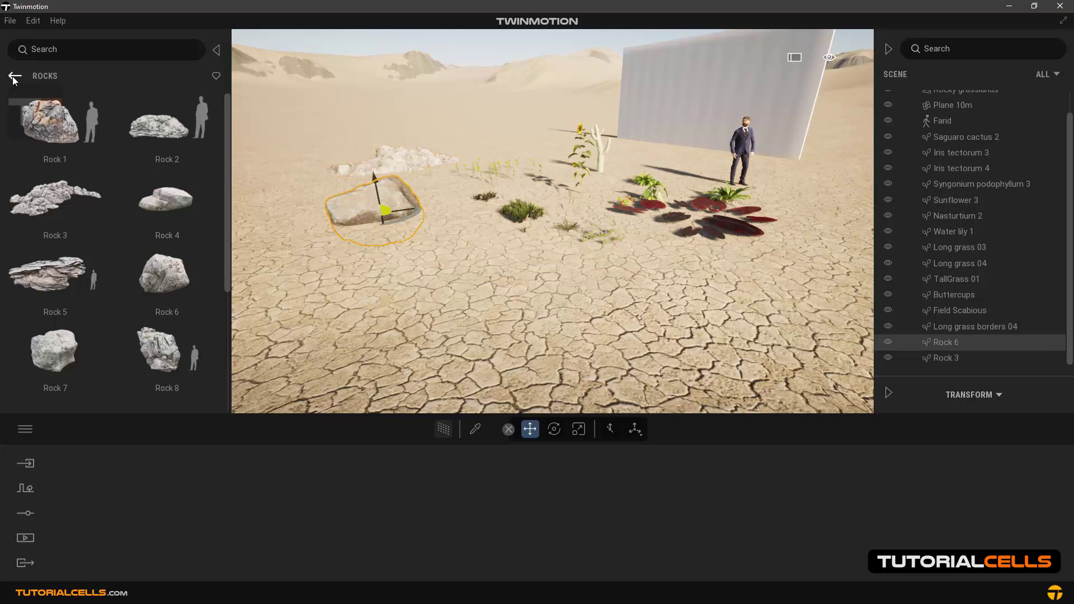
Browse the Misc collection of dead trees, stumps and ivies.
{"action": "left_click", "coordinate": [15, 75]}
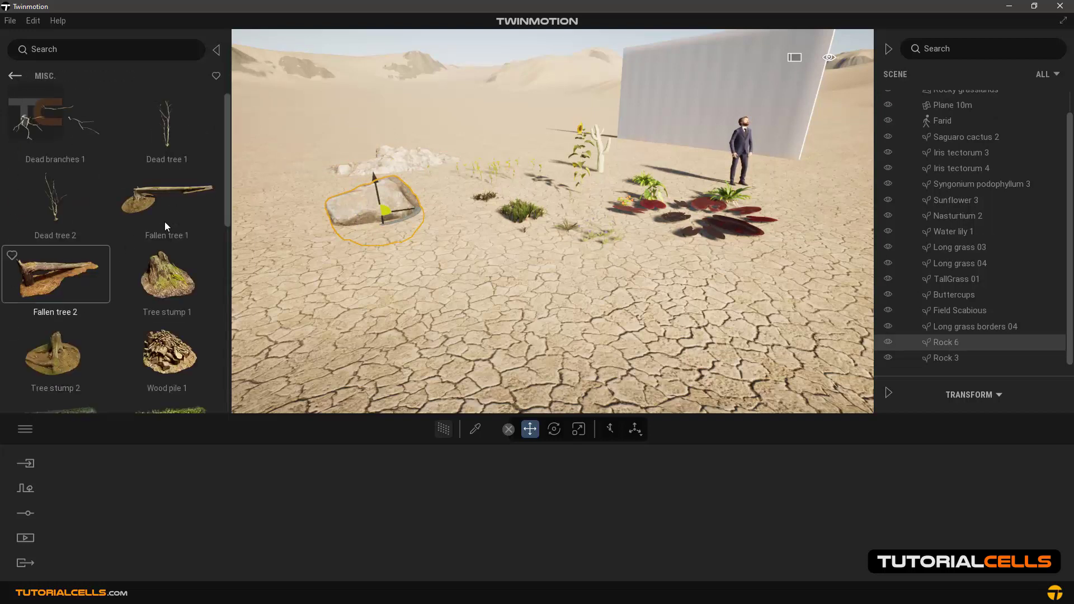
{"action": "scroll", "scroll_direction": "down", "scroll_amount": 3}
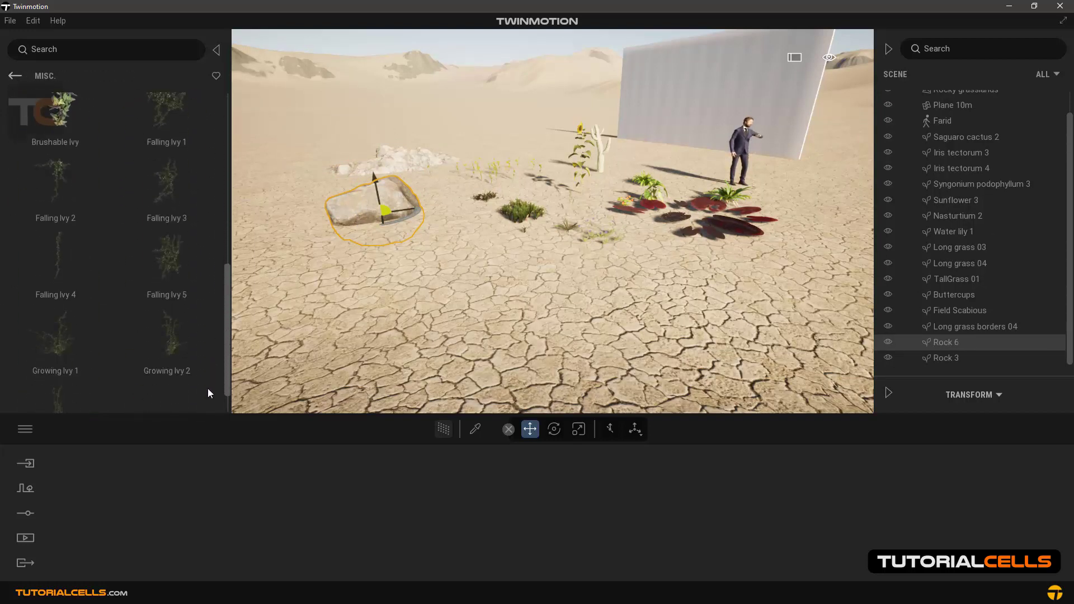